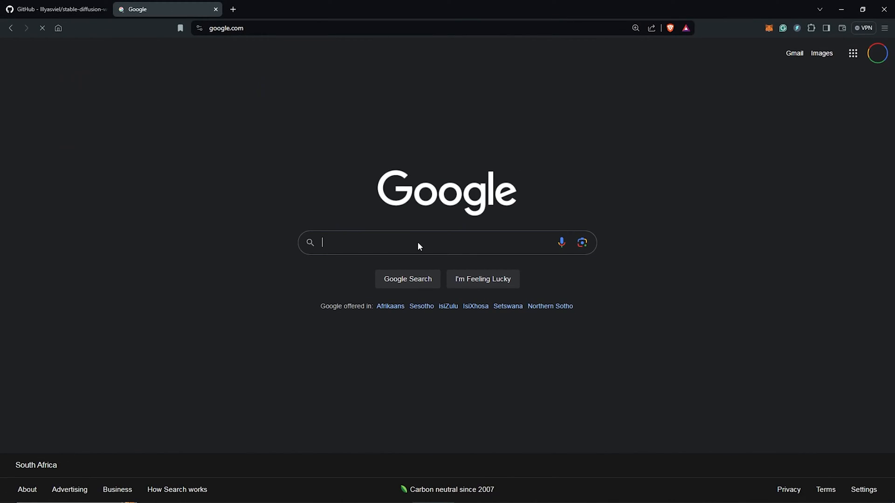
# Step: Search Google for 'rtx 3060 techpowerup' and open the RTX 3060 12 GB specs result
pyautogui.write('RTX 3060 Te')
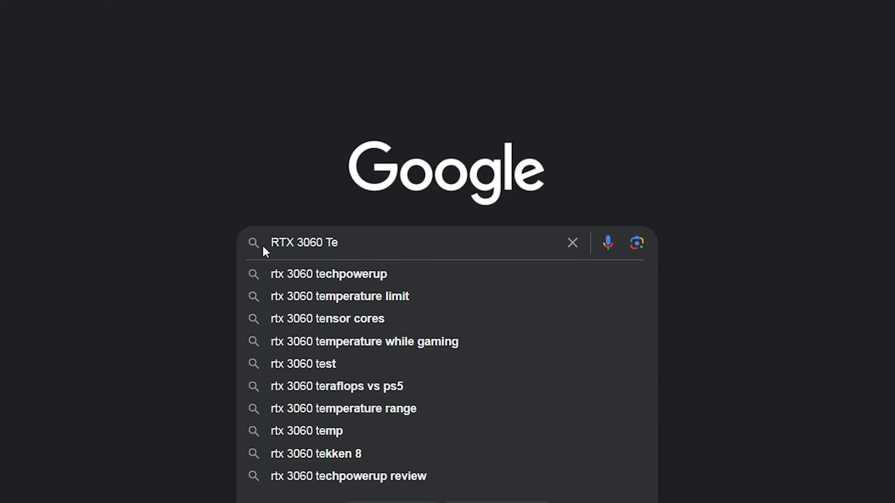
pyautogui.write('ch')
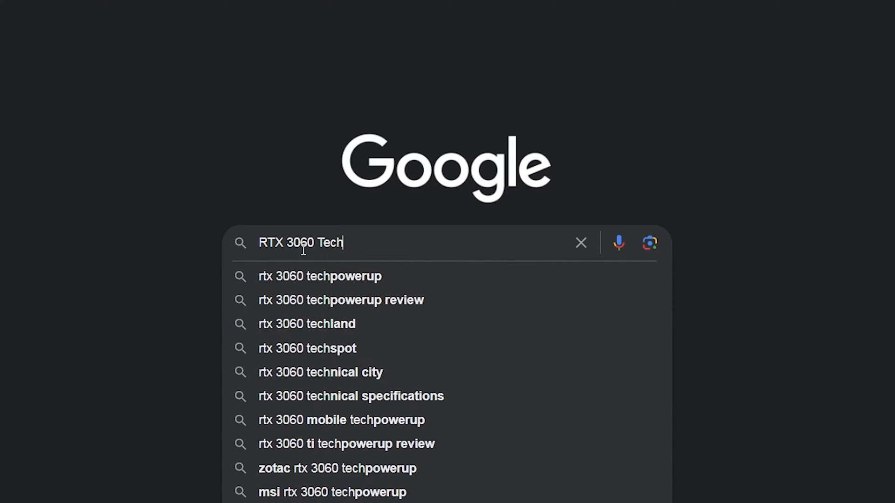
pyautogui.click(319, 276)
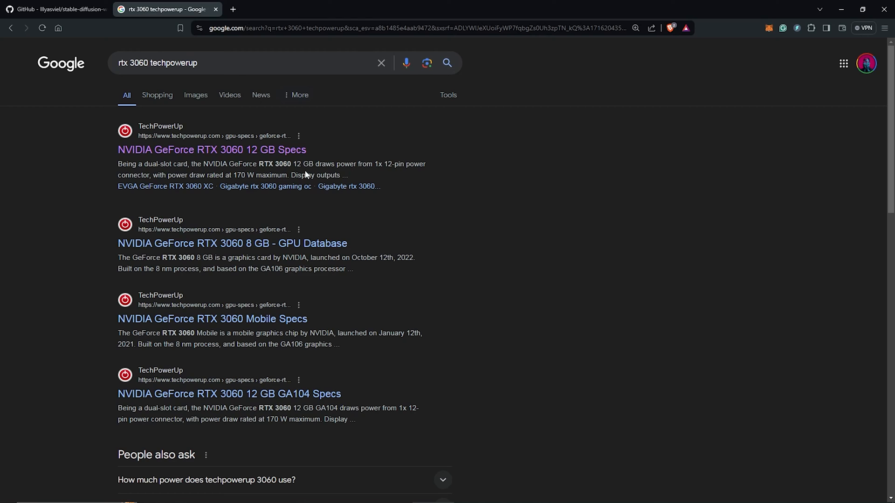
pyautogui.click(210, 149)
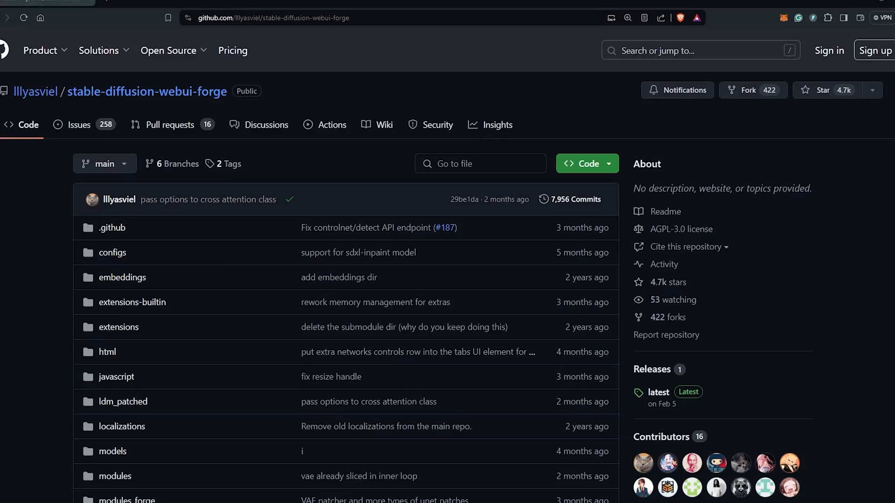
# Step: Scroll the Forge README to Installing Forge and create a new 'Forge UI' download folder
pyautogui.scroll(-3)
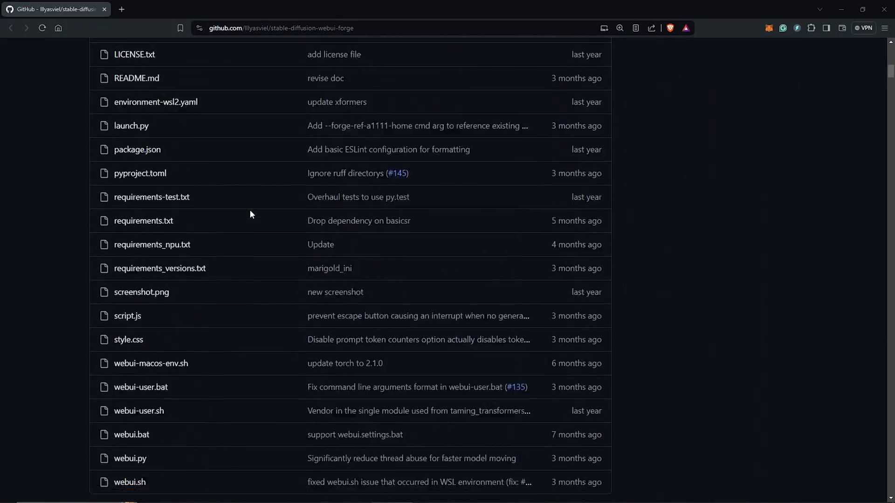
pyautogui.scroll(-3)
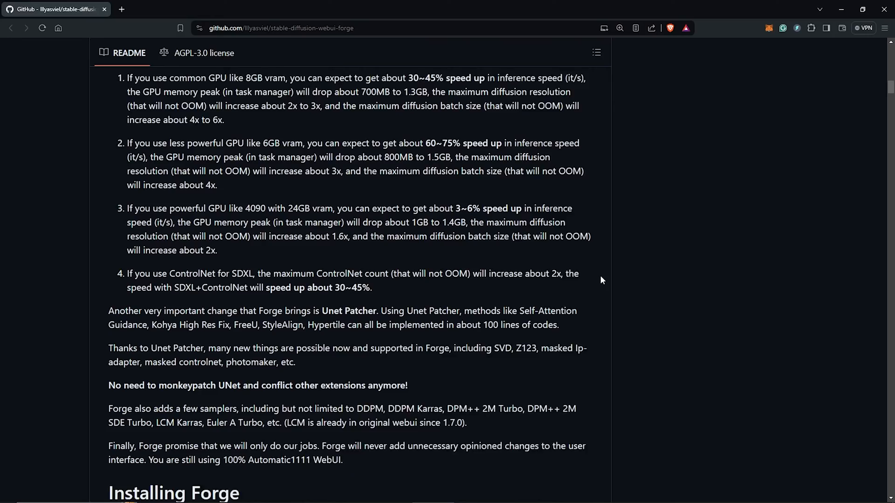
pyautogui.scroll(-3)
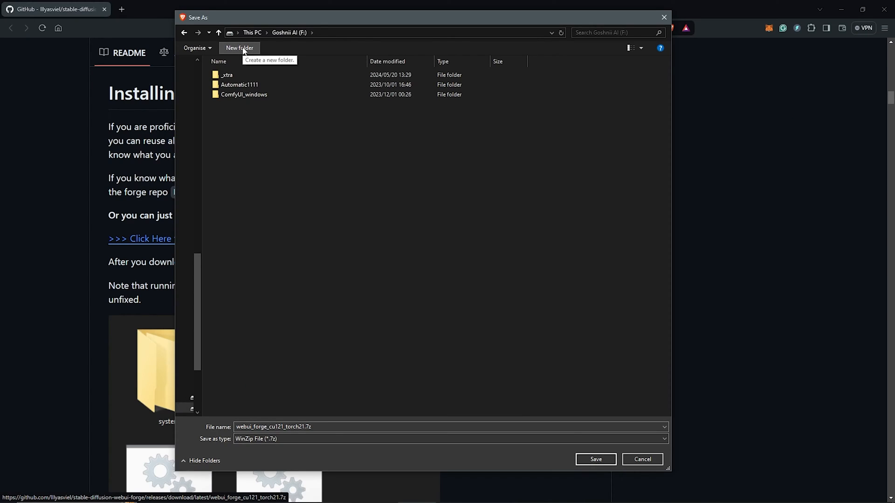
pyautogui.click(238, 48)
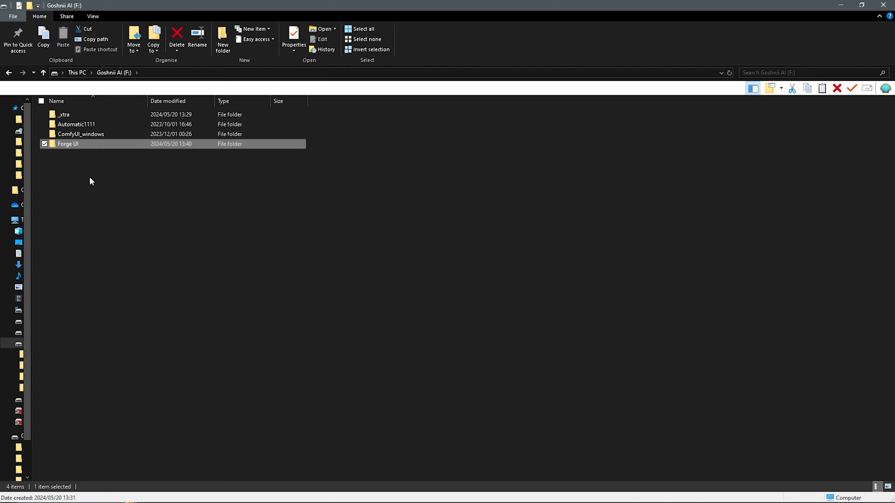
# Step: Extract the Forge .7z in Forge UI, delete the archive, and open webui_forge_cu121_torch21
pyautogui.doubleClick(67, 144)
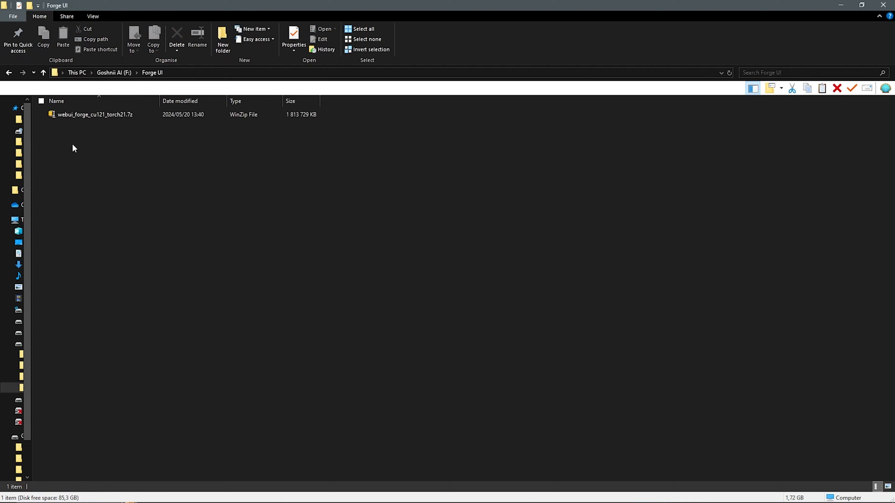
pyautogui.rightClick(94, 114)
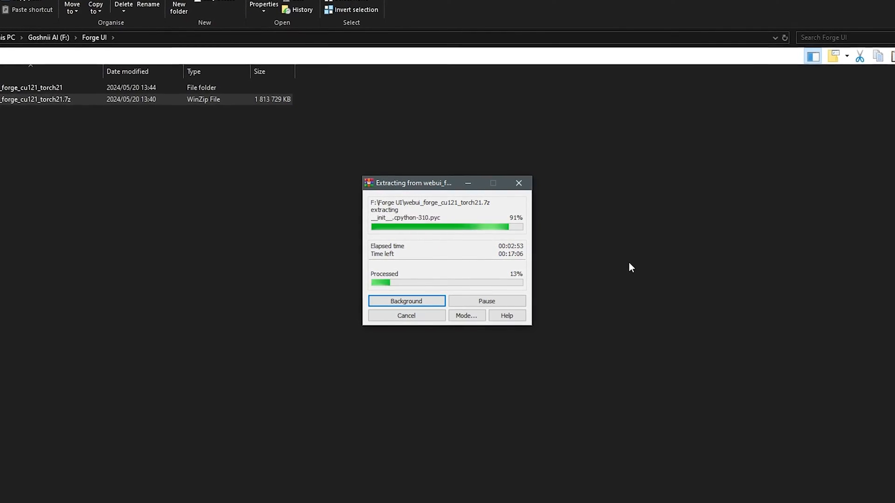
pyautogui.rightClick(96, 125)
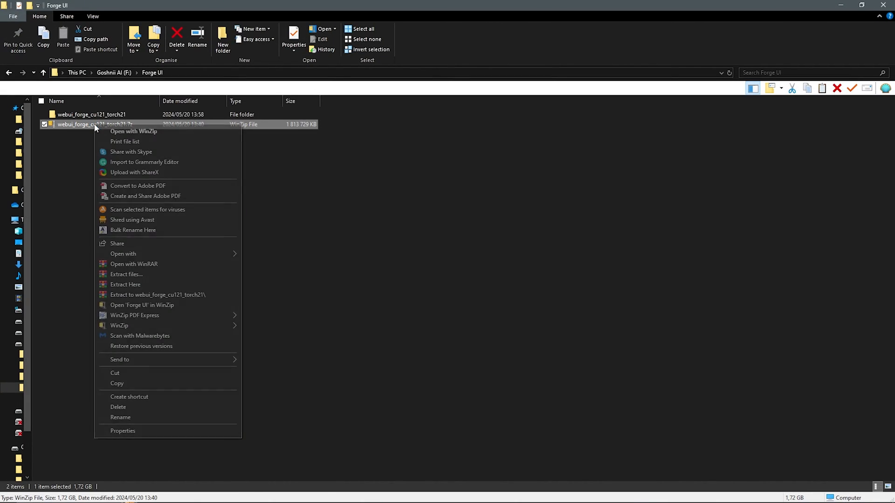
pyautogui.moveTo(123, 409)
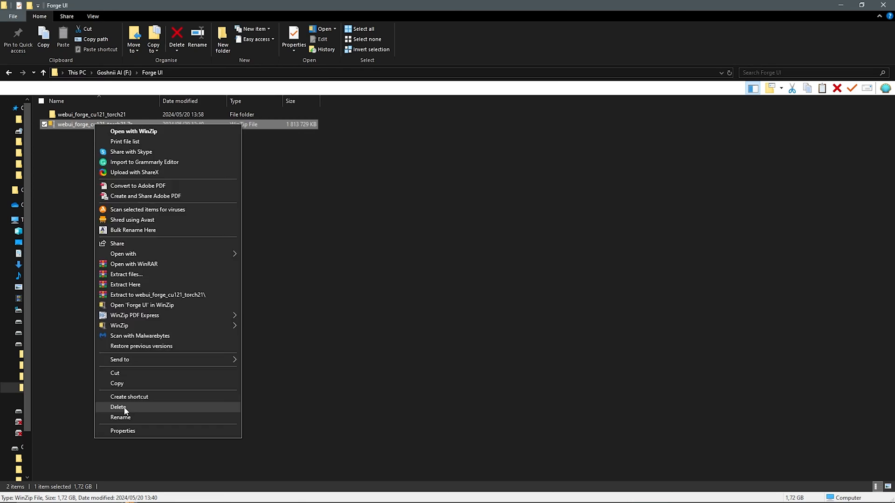
pyautogui.click(118, 407)
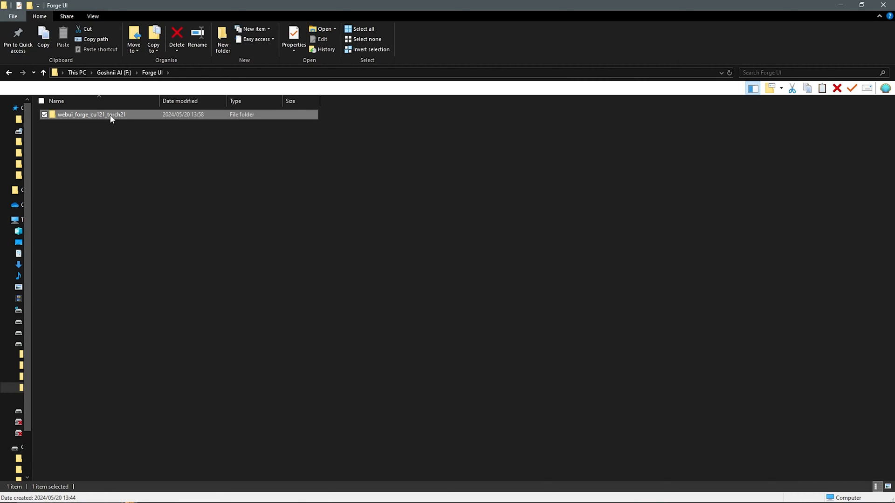
pyautogui.doubleClick(94, 115)
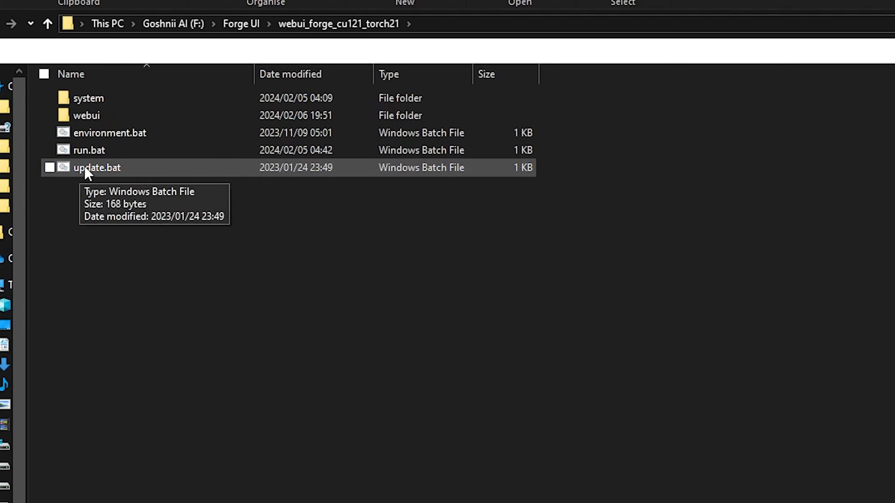
# Step: Run update.bat, then launch Forge with run.bat
pyautogui.doubleClick(97, 167)
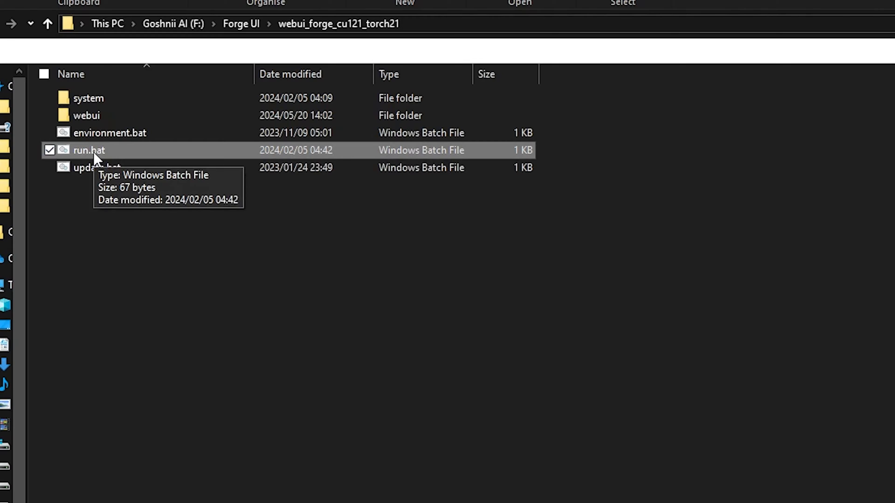
pyautogui.doubleClick(89, 151)
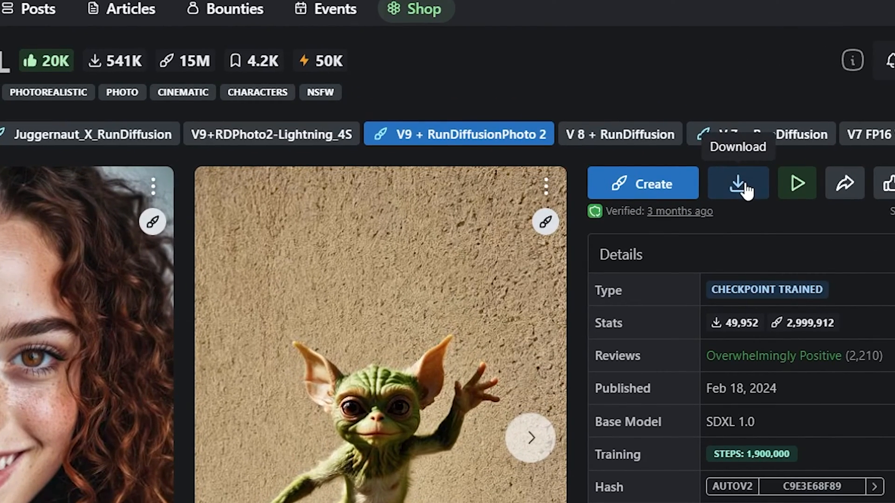
# Step: Save the Juggernaut XL V9 checkpoint download into webui\models\Stable-diffusion
pyautogui.click(737, 183)
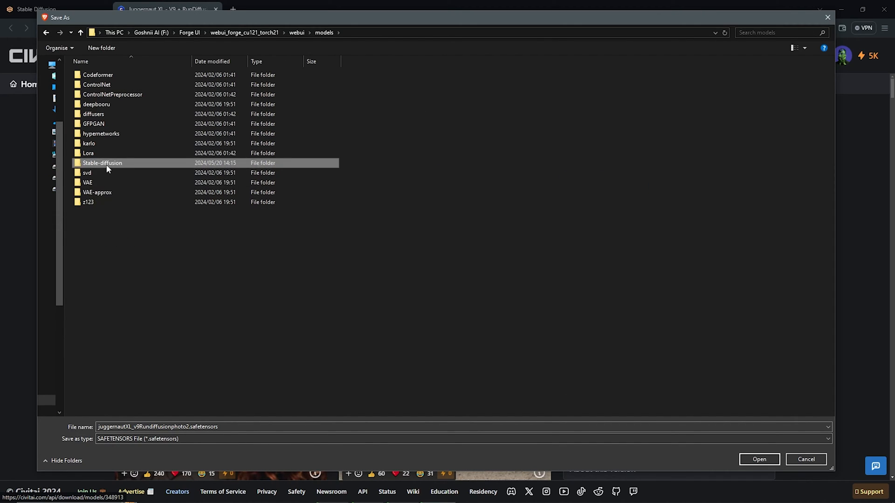
pyautogui.doubleClick(102, 163)
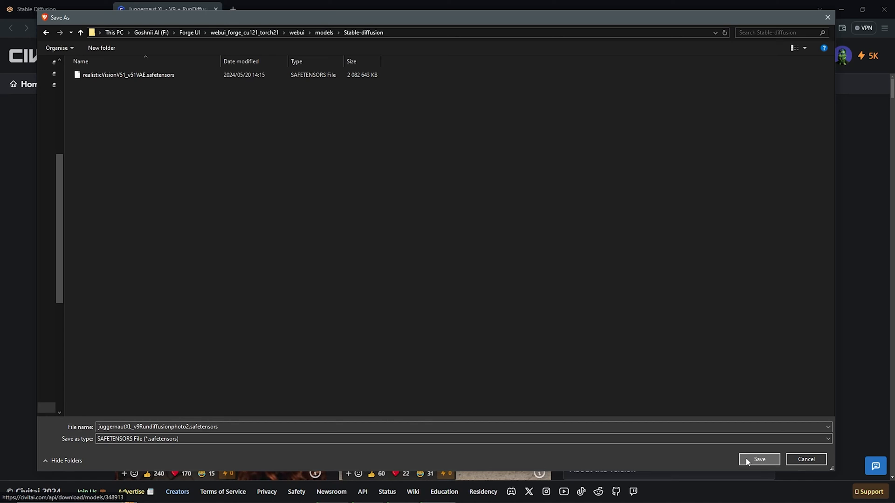
pyautogui.click(760, 460)
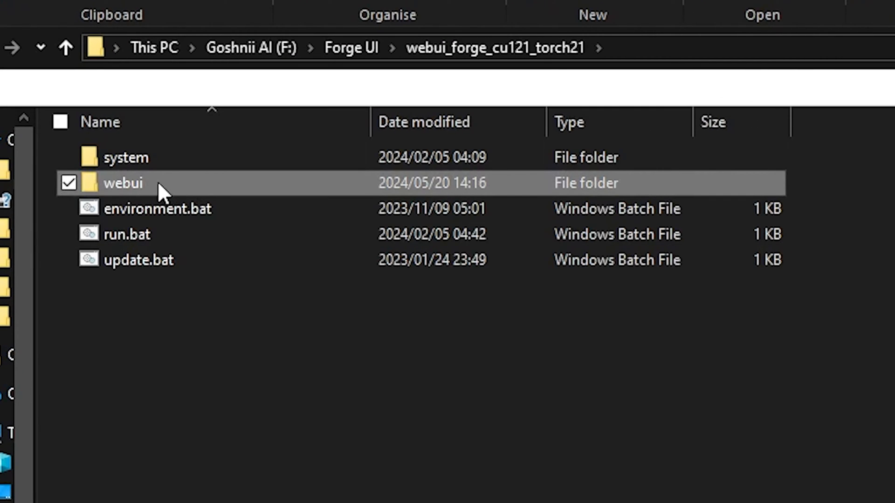
# Step: Edit webui-user.bat in Notepad, adding '--theme dark' to COMMANDLINE_ARGS
pyautogui.doubleClick(124, 183)
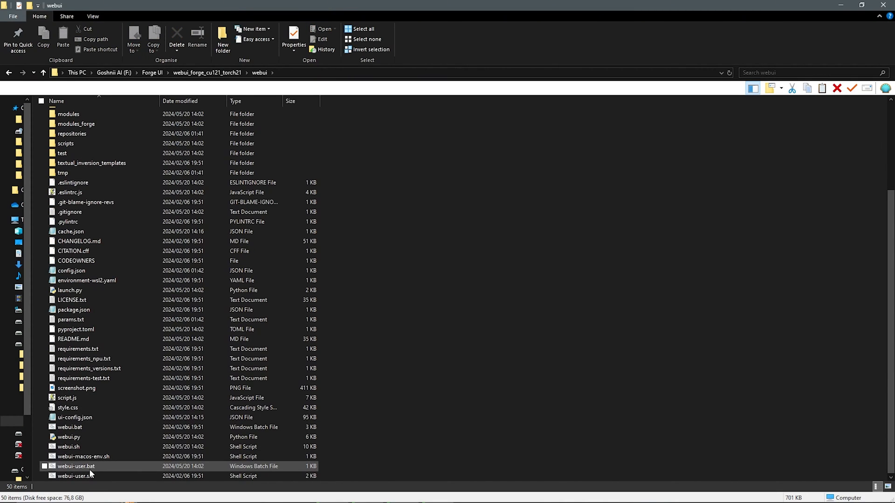
pyautogui.click(74, 466)
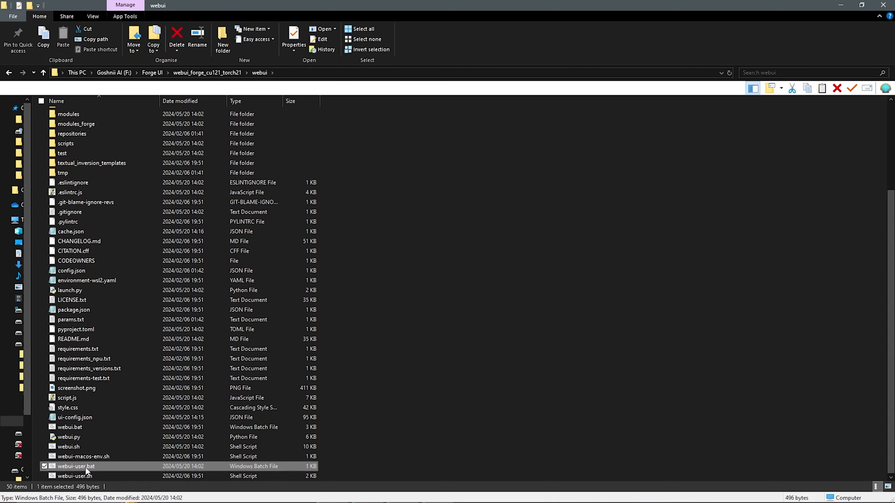
pyautogui.rightClick(75, 466)
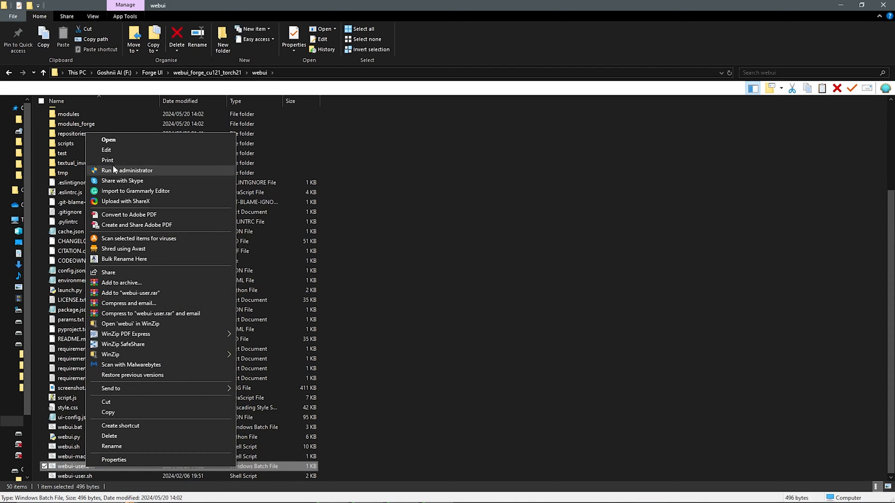
pyautogui.click(106, 149)
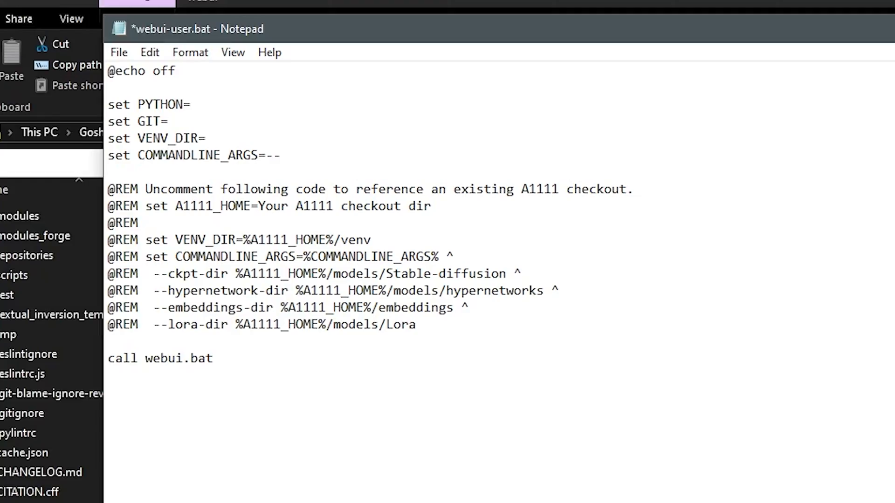
pyautogui.write('theme')
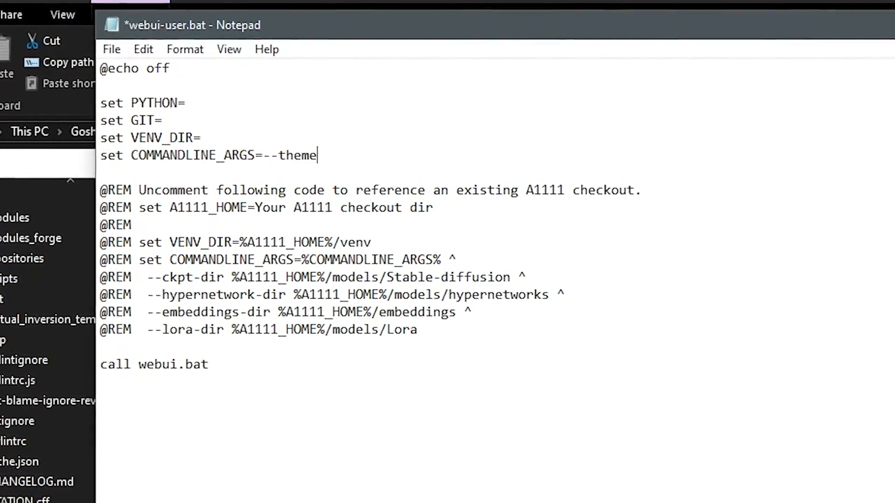
pyautogui.write('dark')
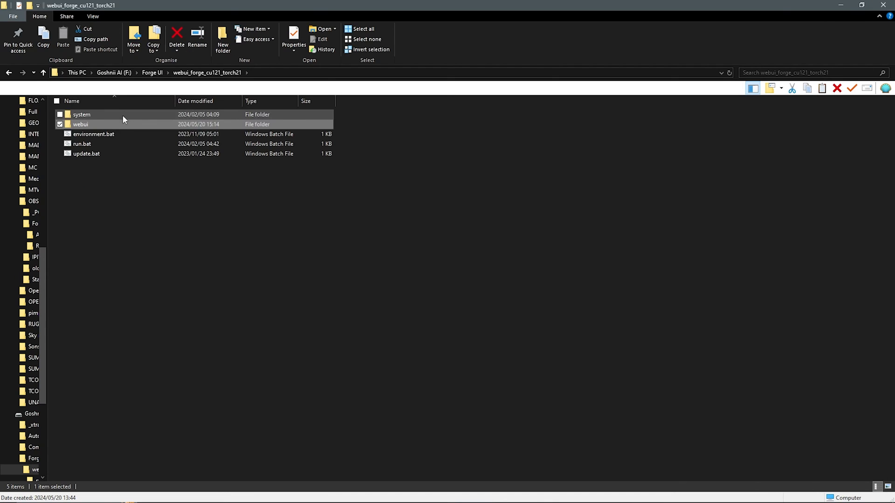
# Step: Open the webui folder inside webui_forge_cu121_torch21
pyautogui.doubleClick(83, 144)
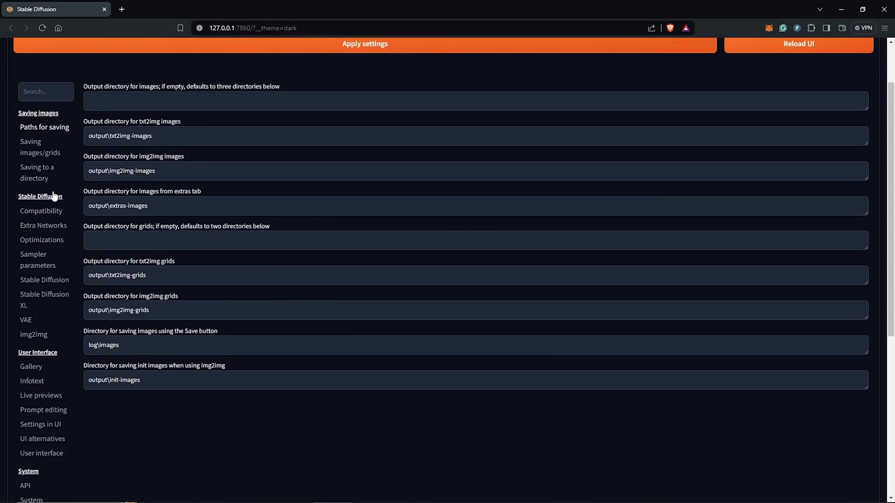
# Step: Add the A1111 sd-webui-controlnet models path as an extra ControlNet path, reload, expand ControlNet Integrated
pyautogui.scroll(-3)
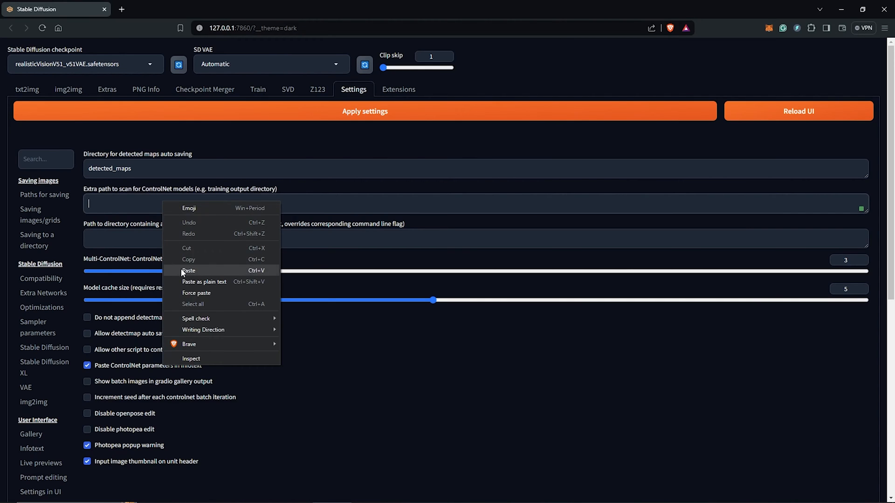
pyautogui.click(365, 111)
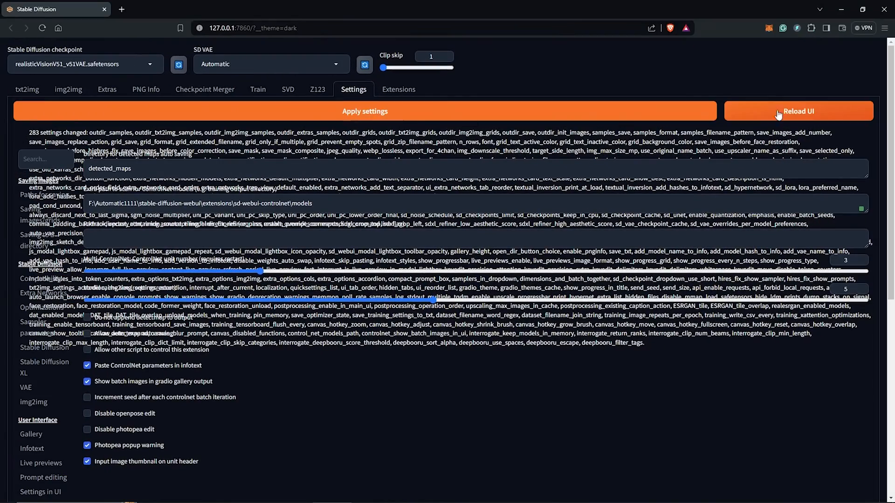
pyautogui.click(799, 110)
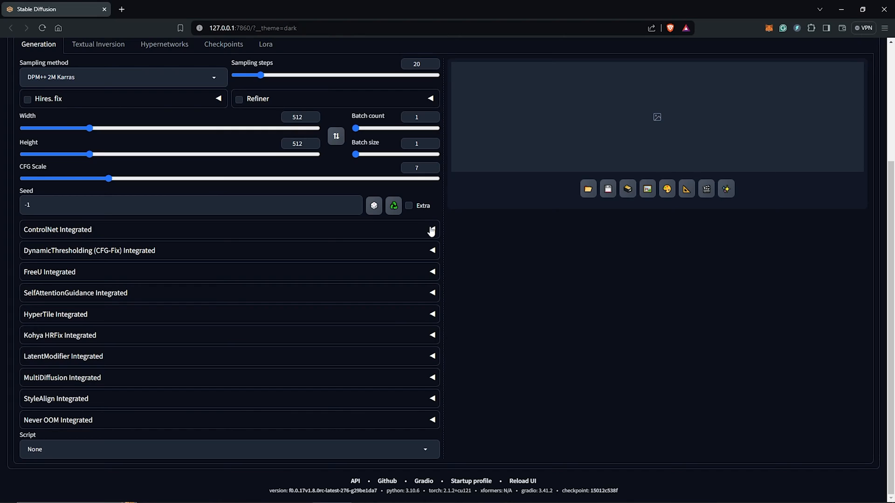
pyautogui.click(431, 230)
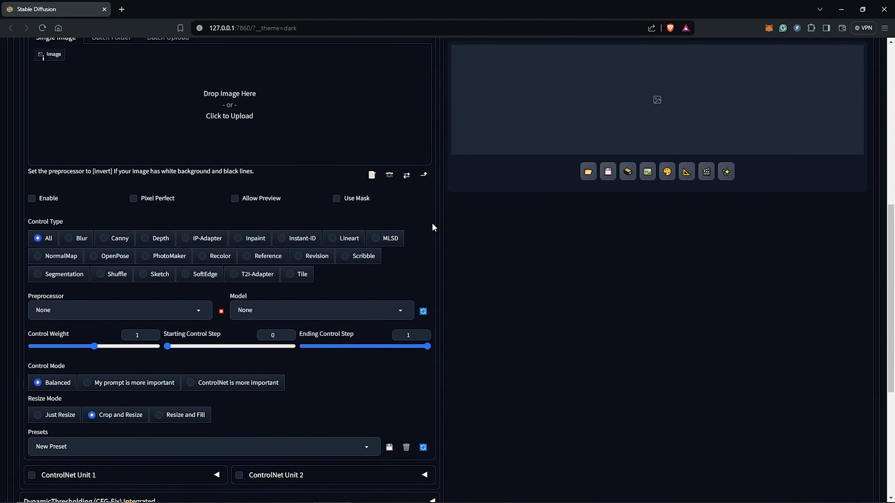
pyautogui.click(322, 310)
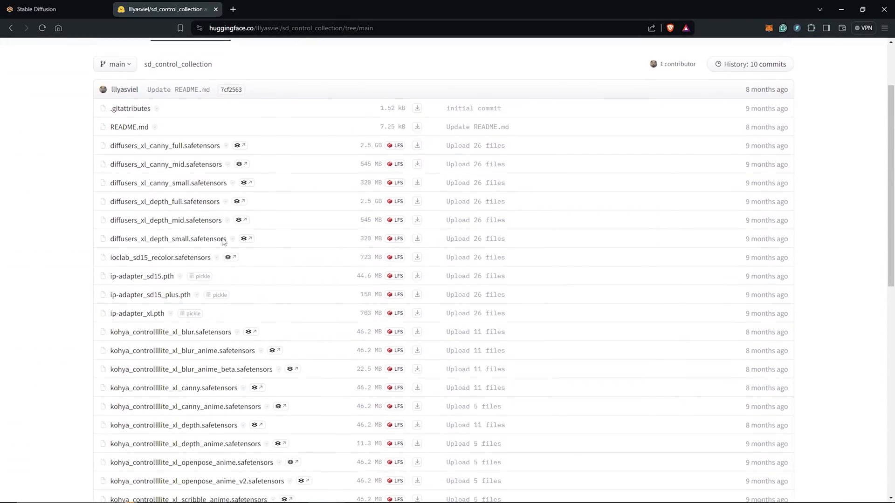
# Step: Scroll through the sd_control_collection model file list on Hugging Face
pyautogui.scroll(-3)
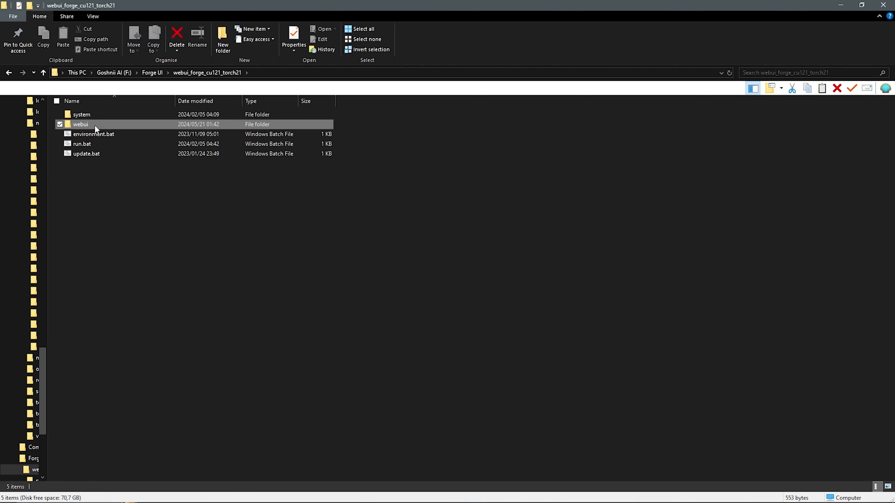
# Step: Navigate into webui\models\ControlNet in the Forge install folder
pyautogui.doubleClick(80, 124)
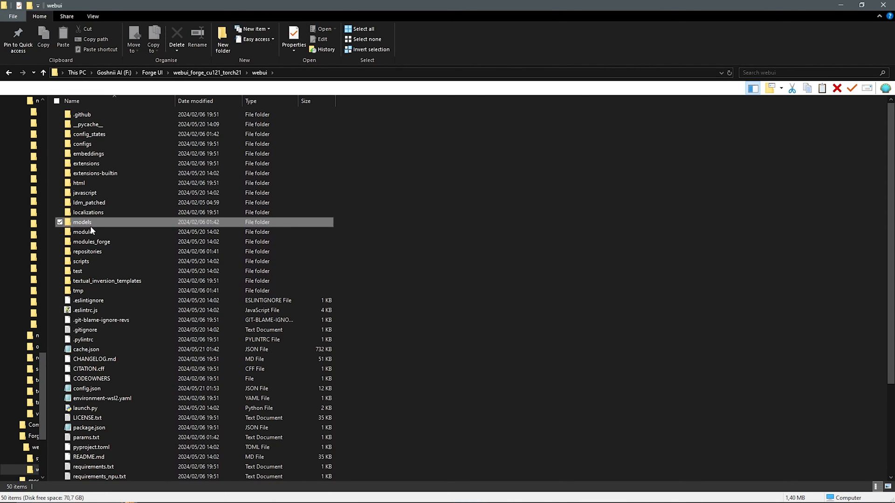
pyautogui.doubleClick(82, 222)
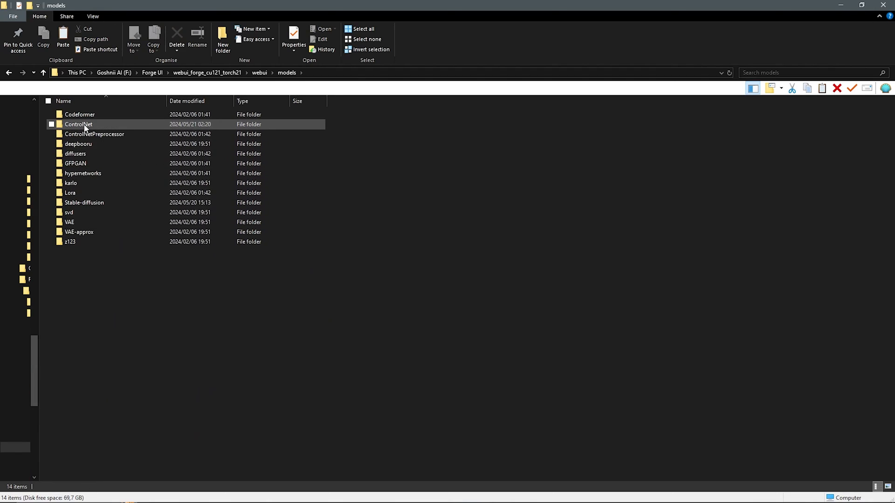
pyautogui.doubleClick(78, 125)
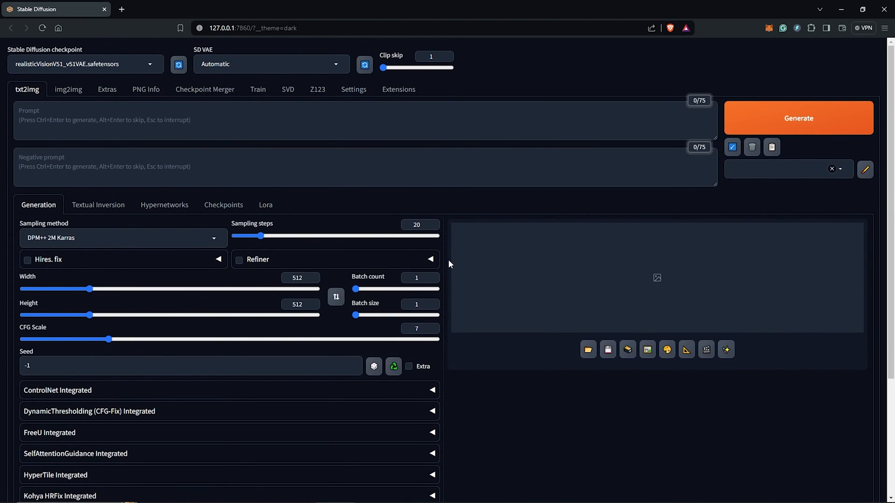
# Step: Find 'Aspect Ratio Helper' in the available extensions list and install it
pyautogui.click(399, 89)
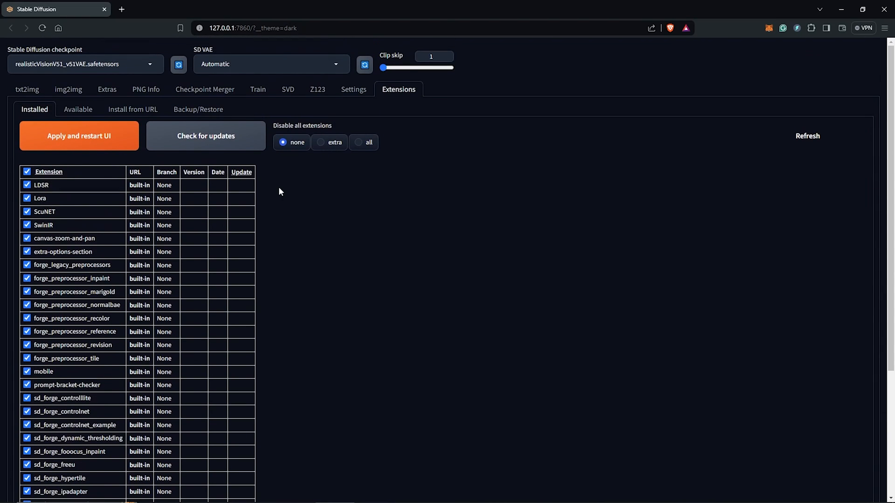
pyautogui.moveTo(84, 109)
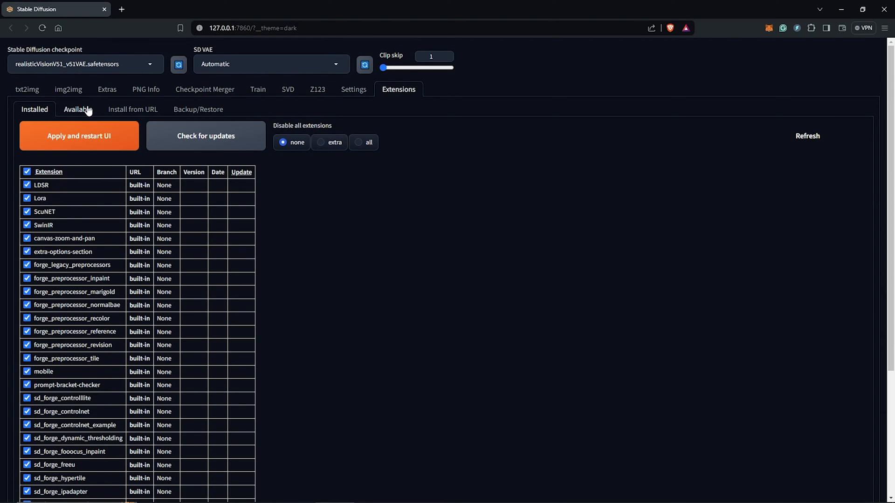
pyautogui.click(77, 109)
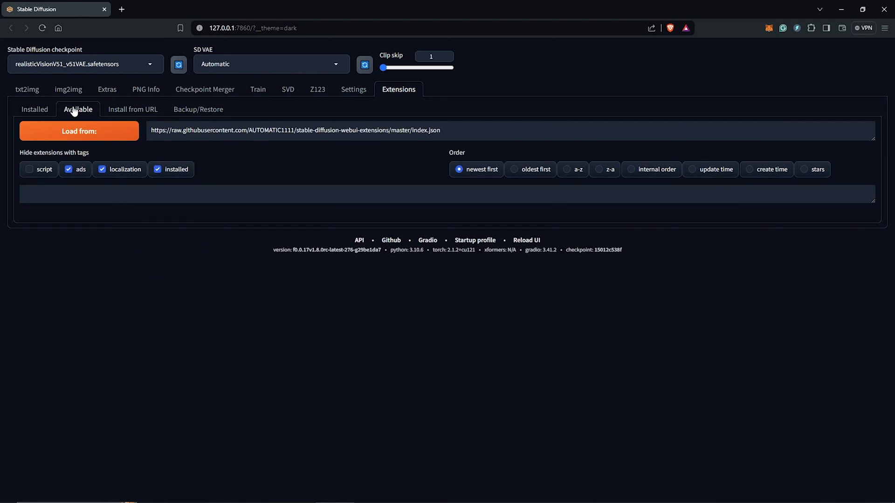
pyautogui.click(79, 131)
pyautogui.write('Aspect ratio')
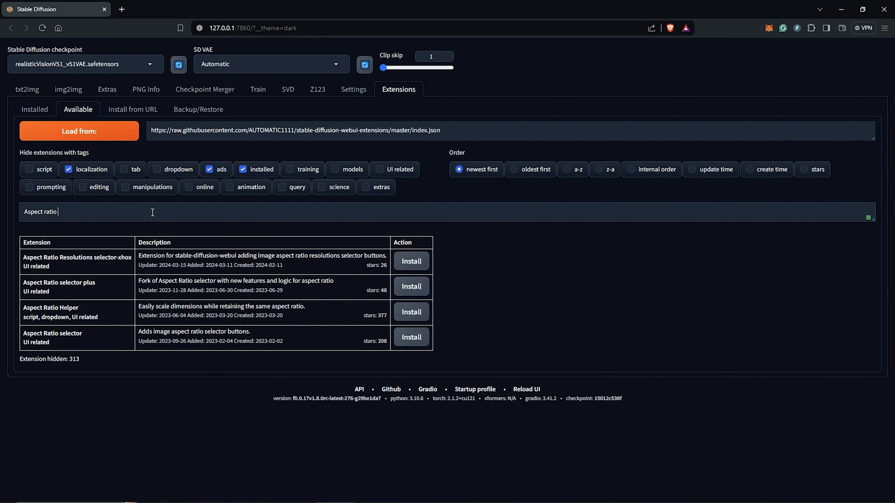
pyautogui.write('helper')
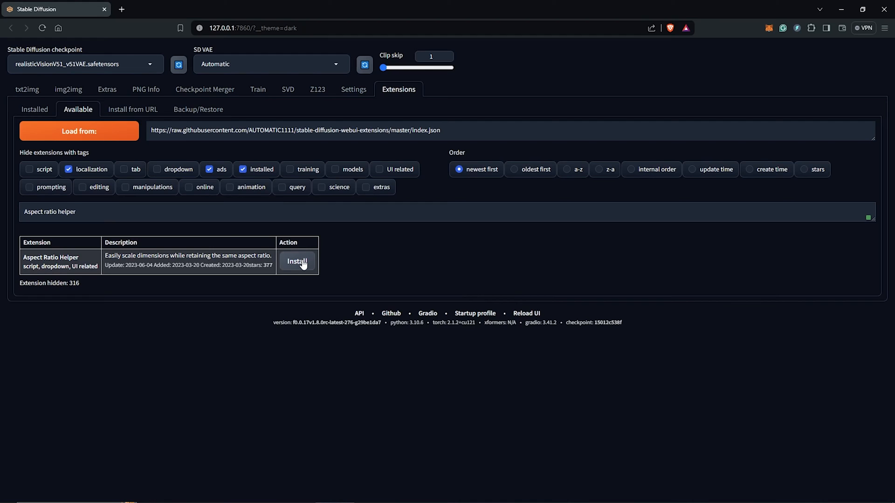
pyautogui.click(297, 261)
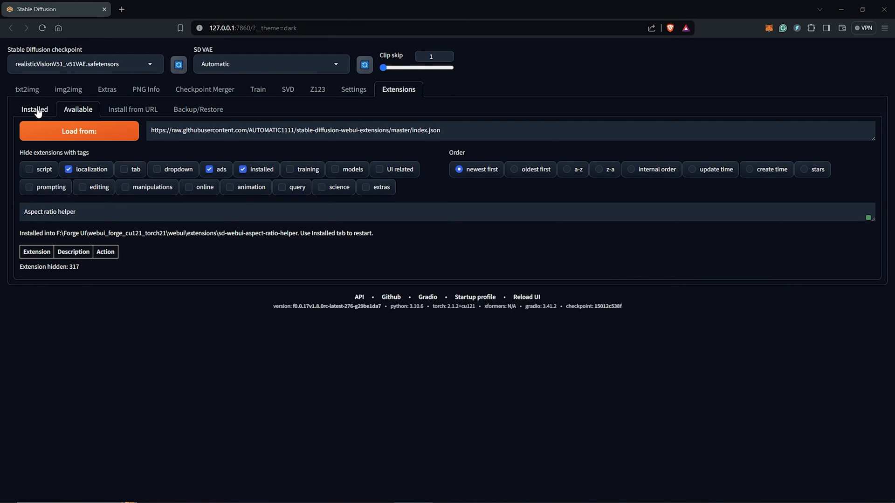
# Step: Check installed extensions for updates, then apply changes and restart the UI
pyautogui.click(33, 109)
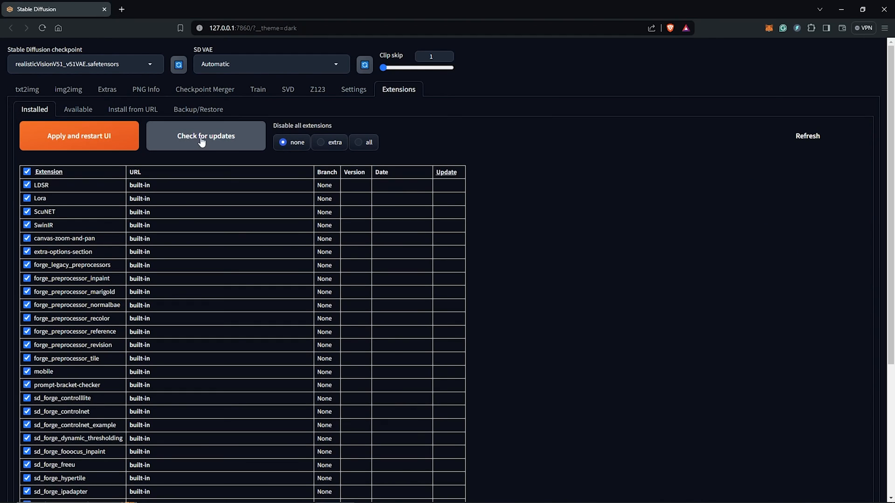
pyautogui.click(206, 136)
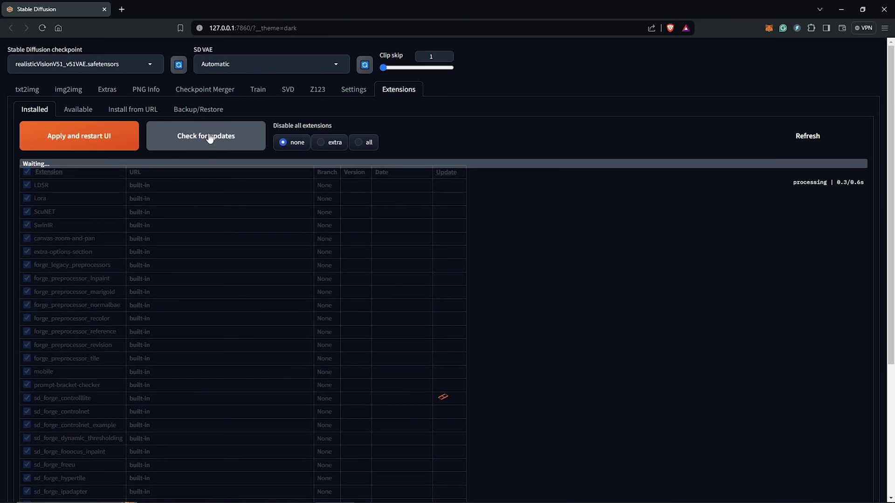
pyautogui.scroll(-3)
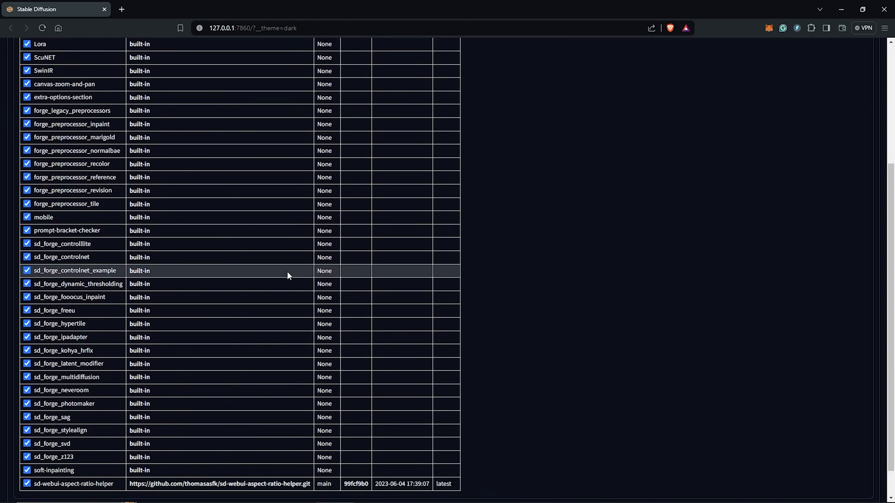
pyautogui.scroll(3)
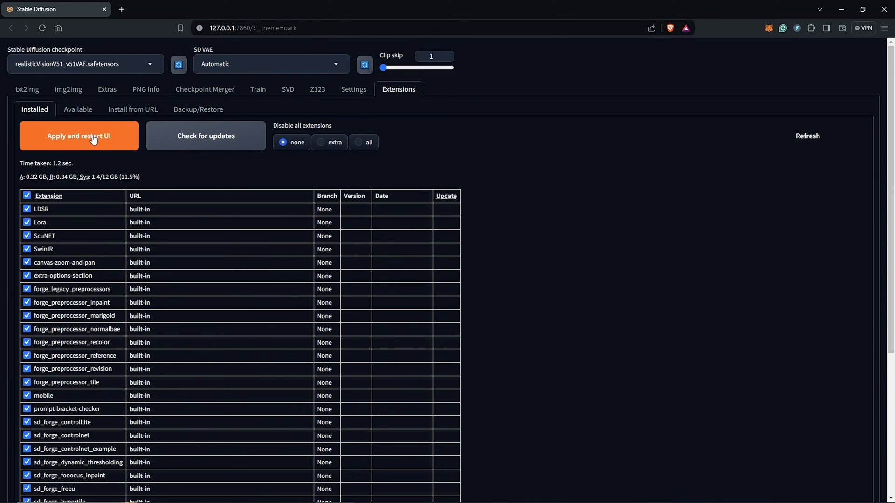
pyautogui.click(78, 135)
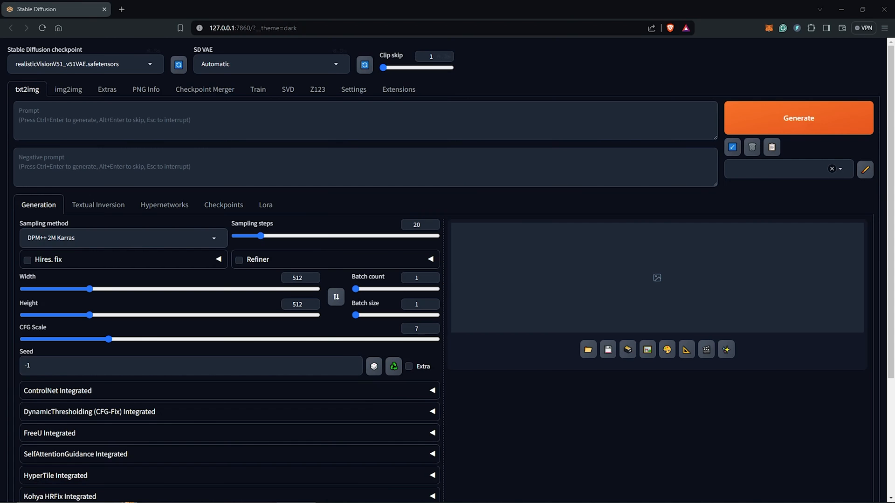
# Step: Lock the width-to-height aspect ratio for the 1024x1024 image size
pyautogui.scroll(-3)
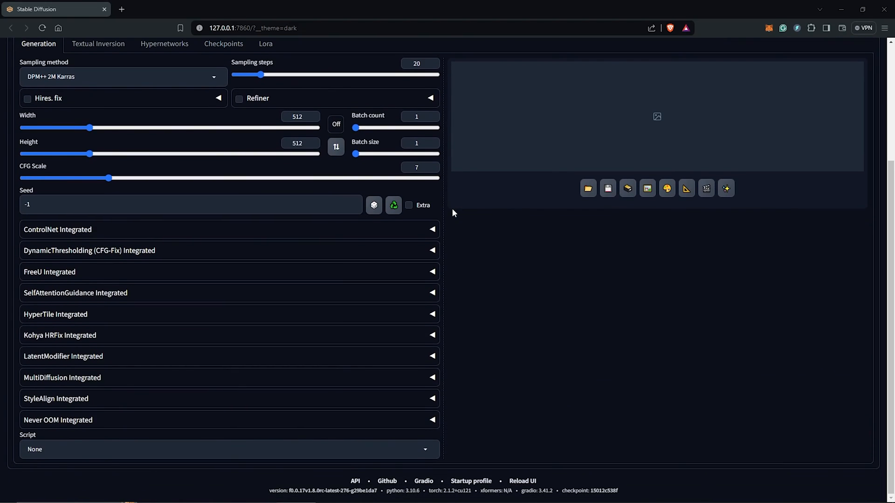
pyautogui.moveTo(395, 422)
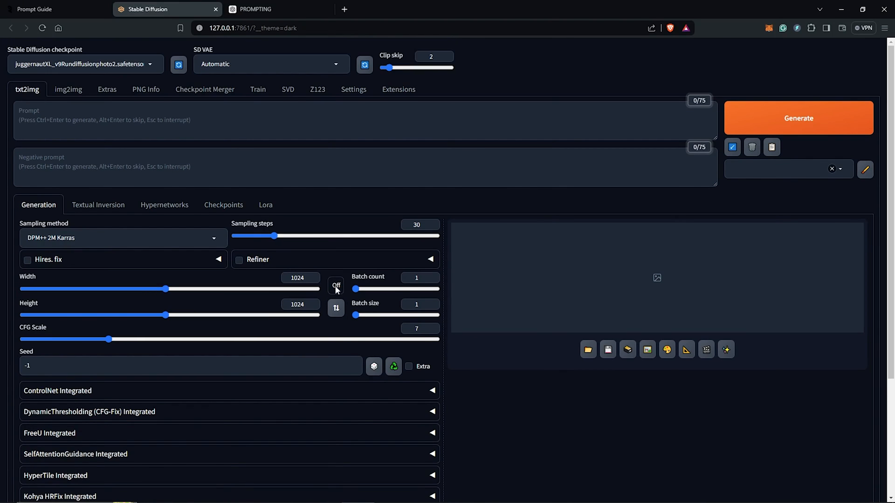
pyautogui.click(798, 117)
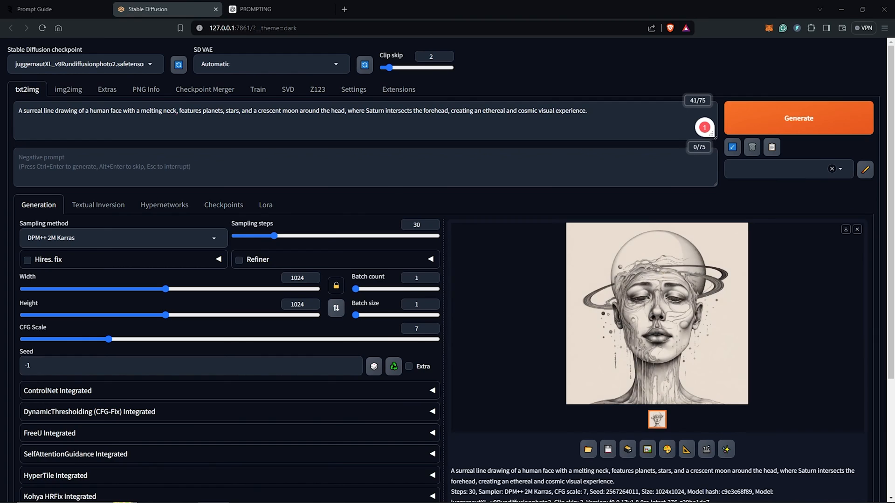